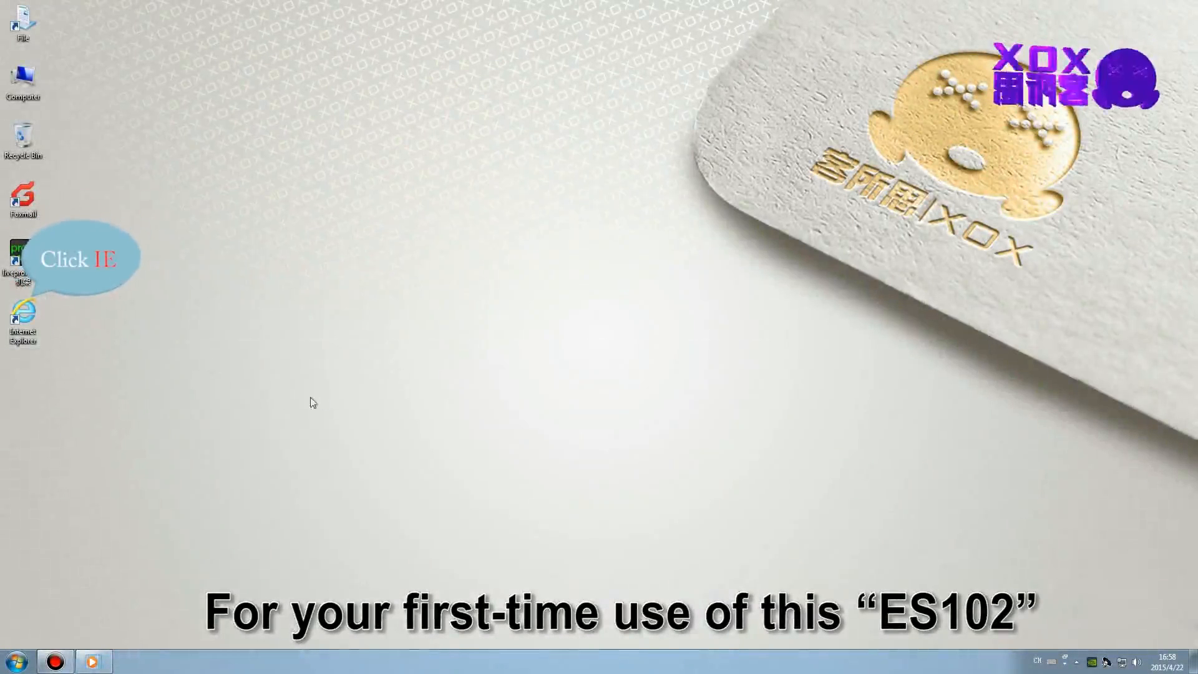
# Launch Internet Explorer from the desktop icon to reach the XOX home page
pyautogui.doubleClick(23, 312)
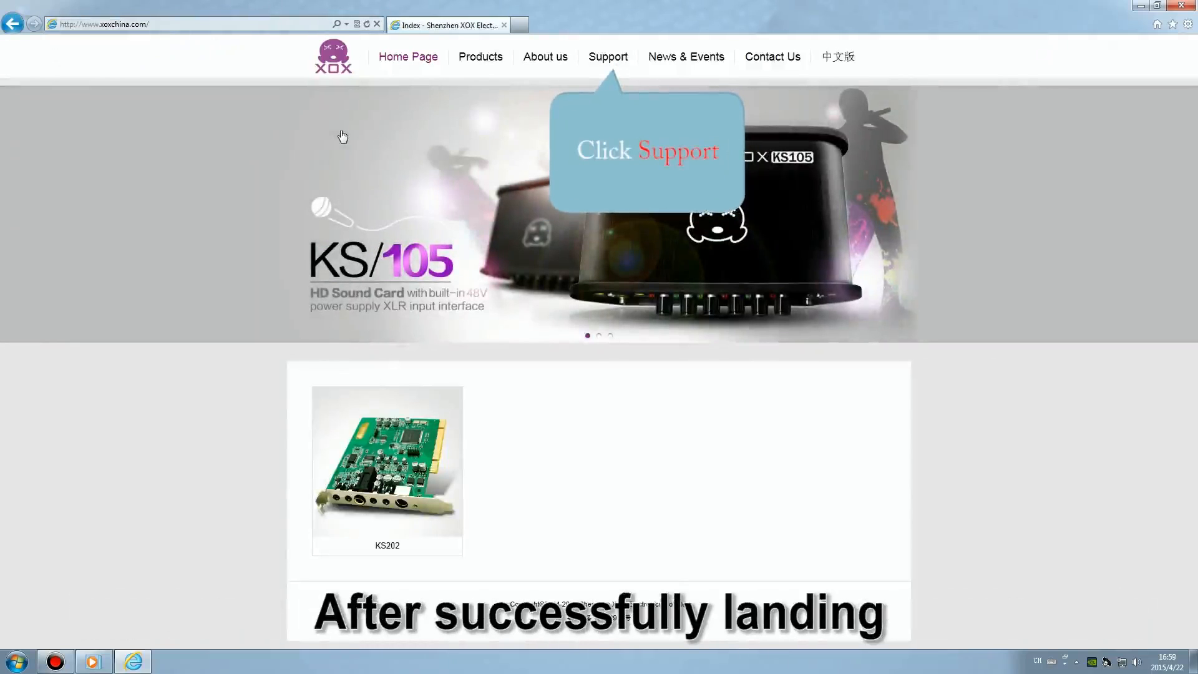
pyautogui.moveTo(612, 65)
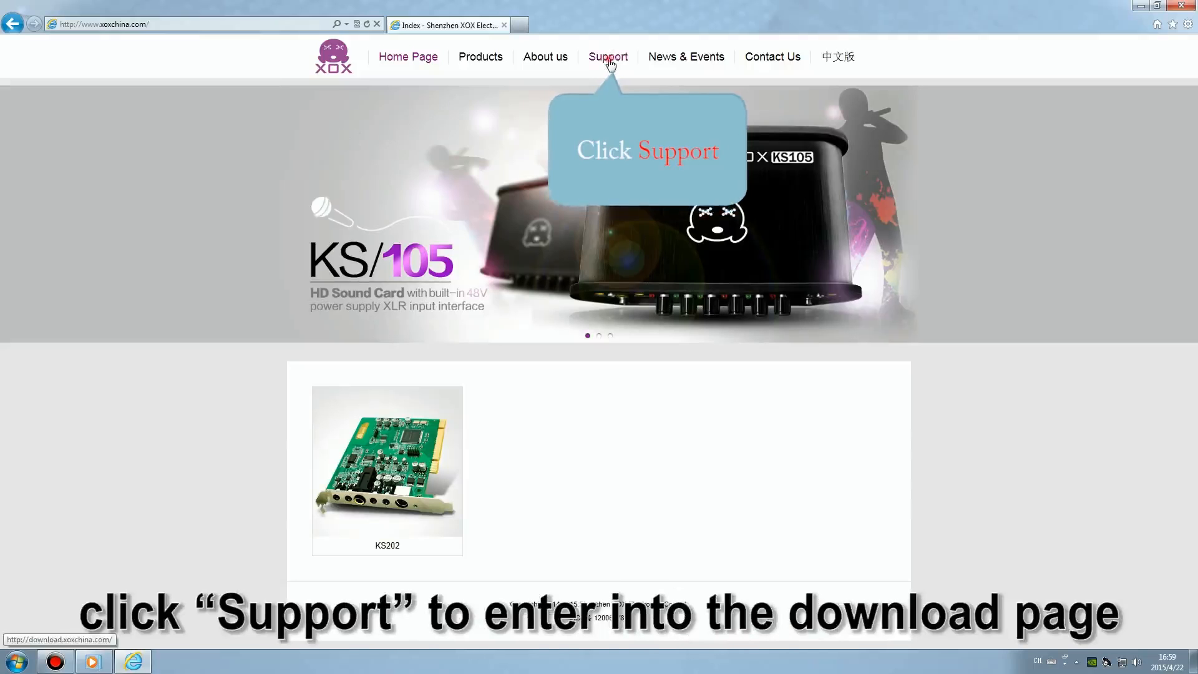
# Under Support, select ES102 and start downloading the ES102 Control Panel installer
pyautogui.click(609, 57)
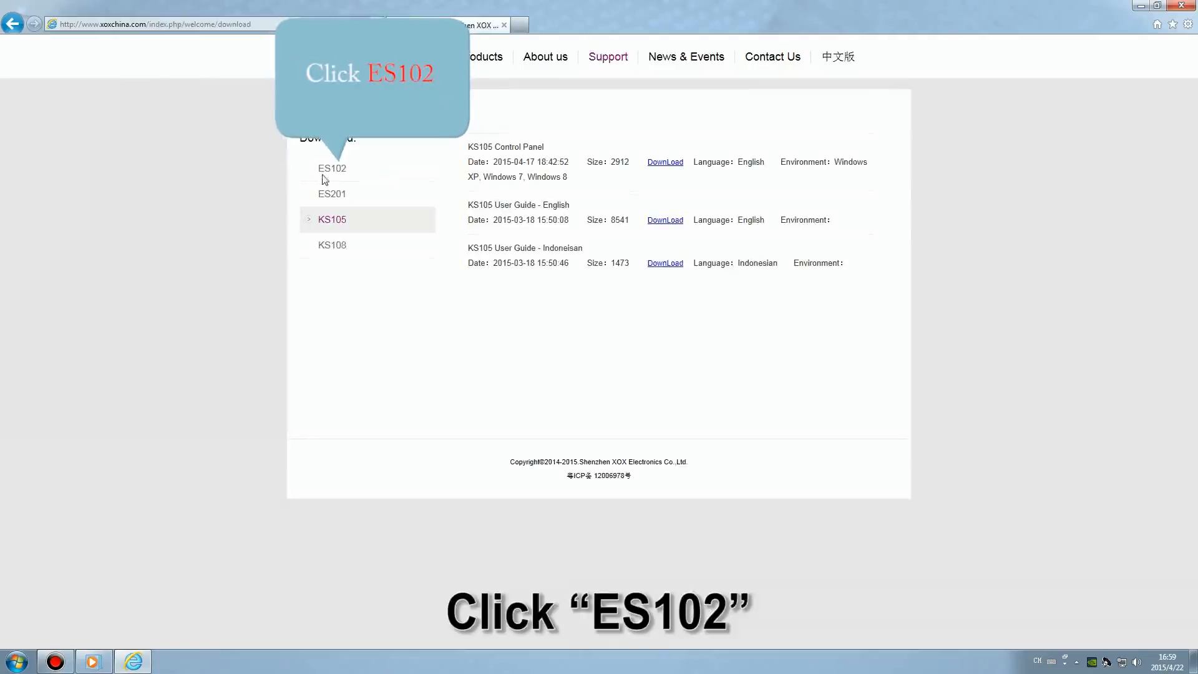
pyautogui.click(332, 168)
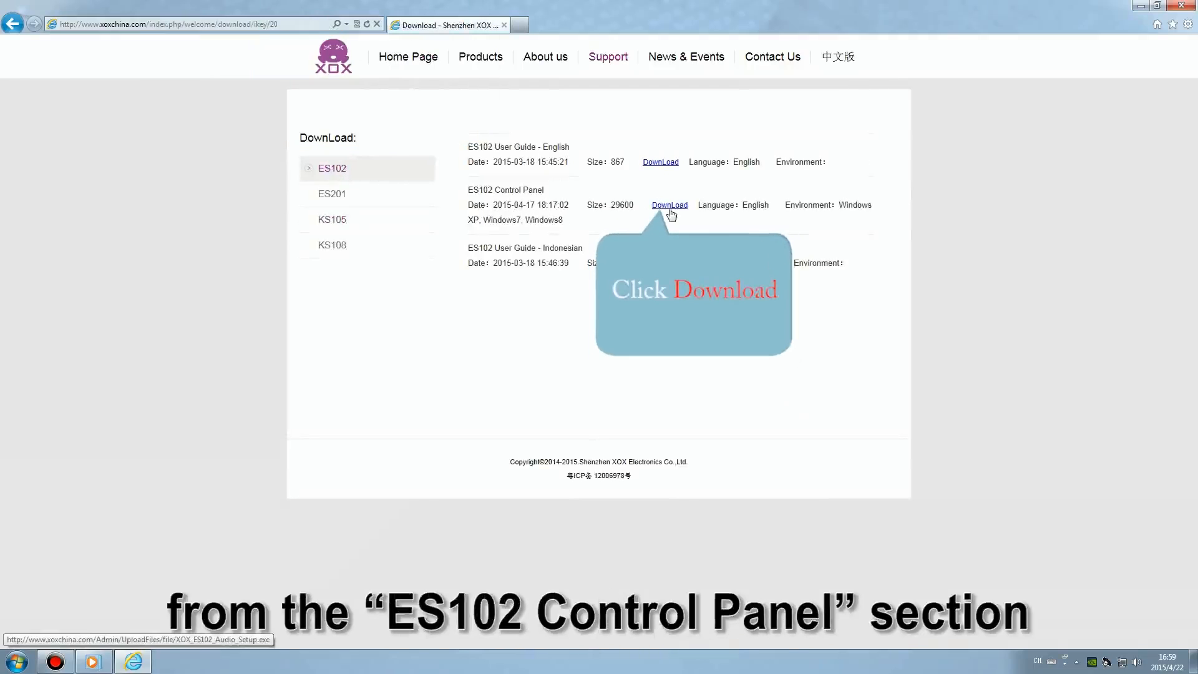
pyautogui.click(669, 205)
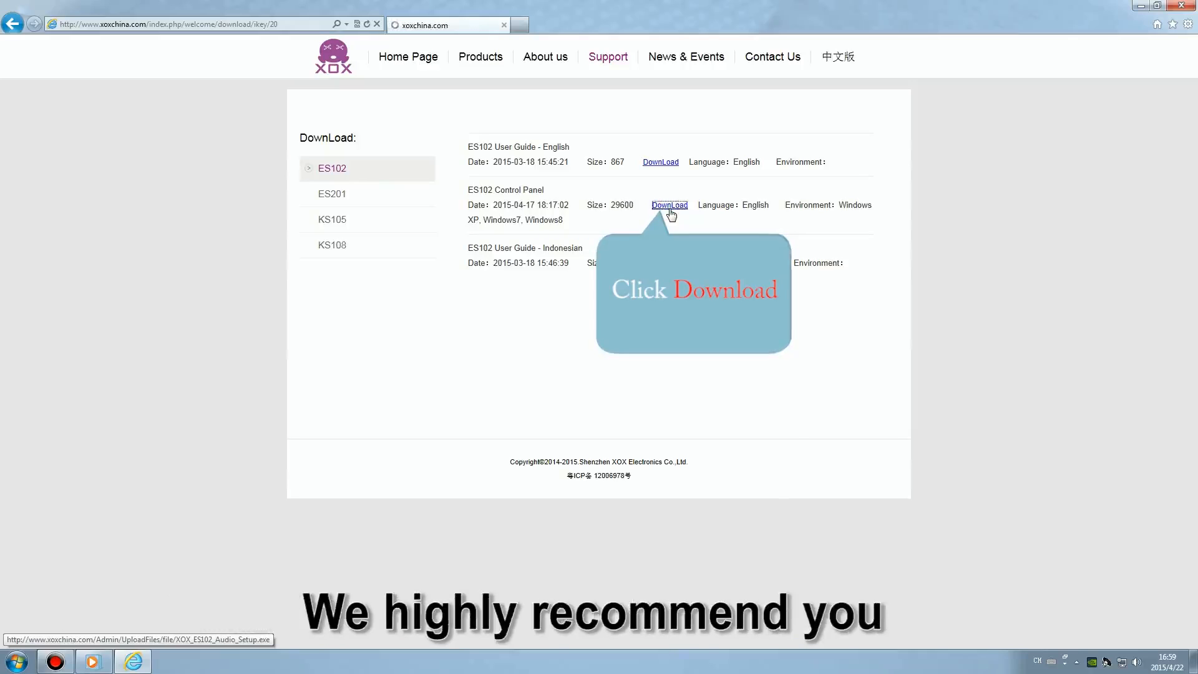
pyautogui.click(669, 205)
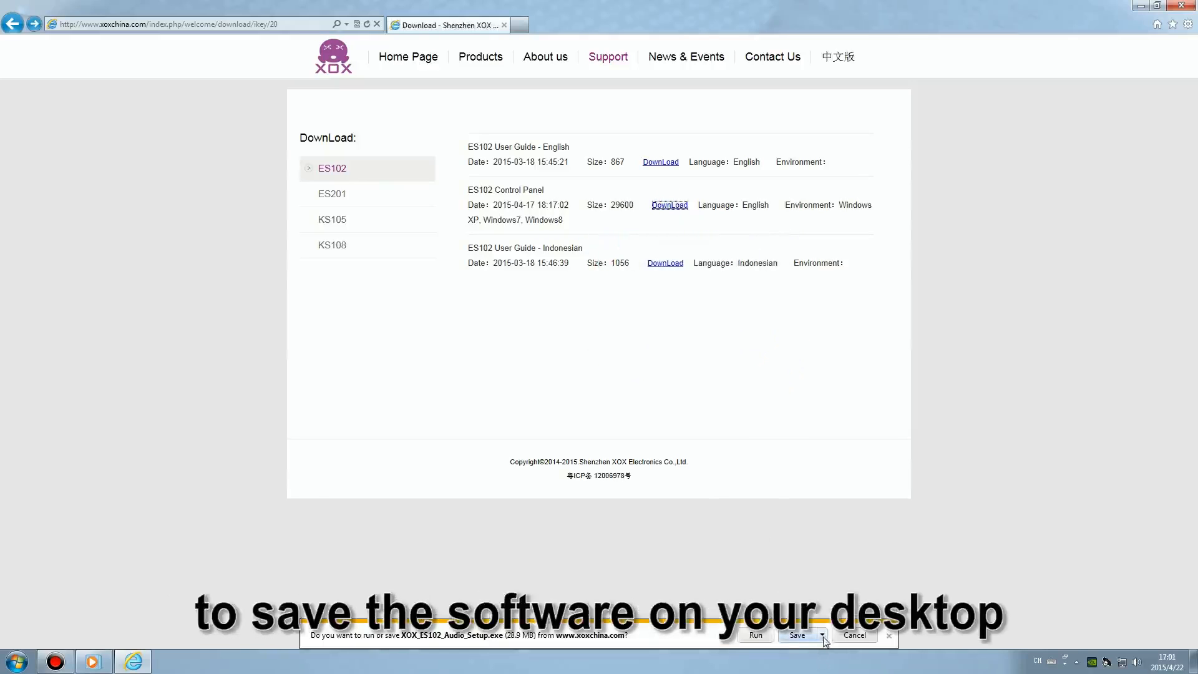
# Save XOX_ES102_Audio_Setup.exe to the Desktop and close the View Downloads window
pyautogui.click(822, 635)
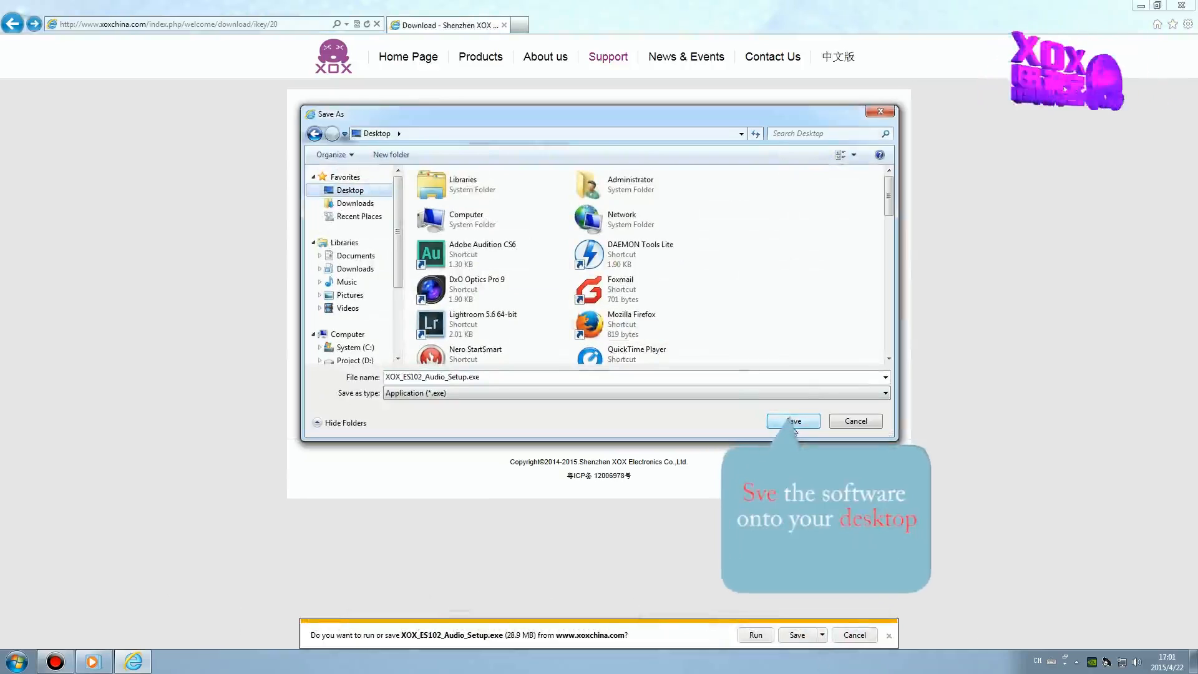
pyautogui.click(793, 421)
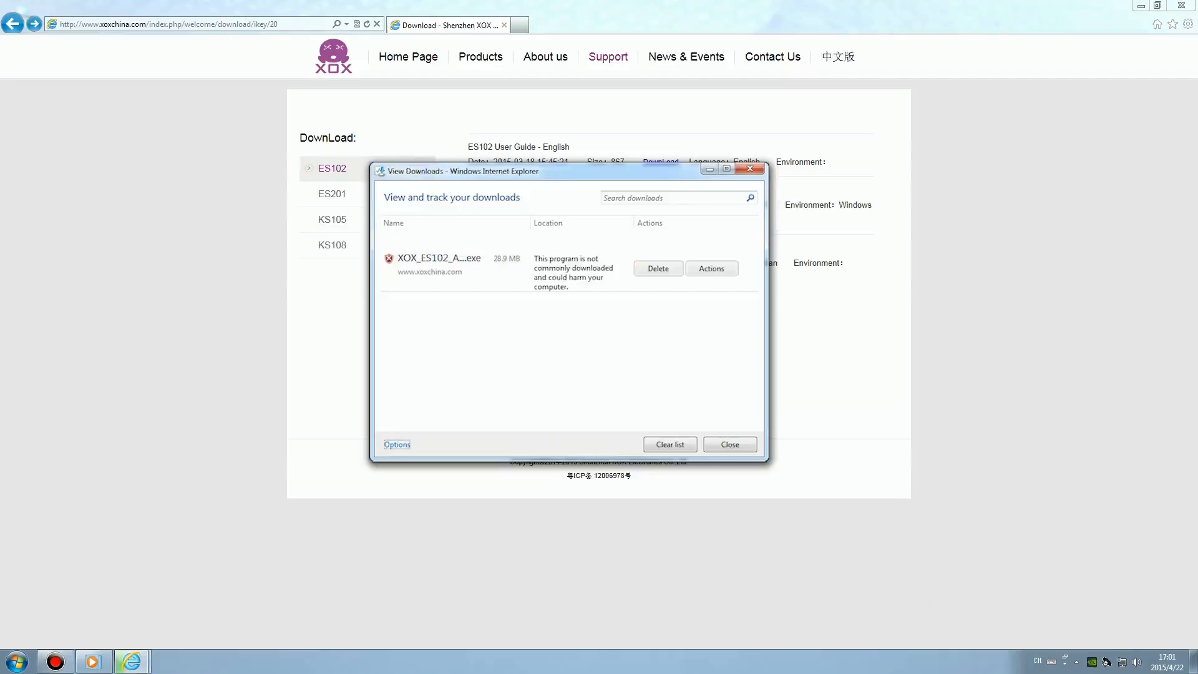
pyautogui.click(729, 444)
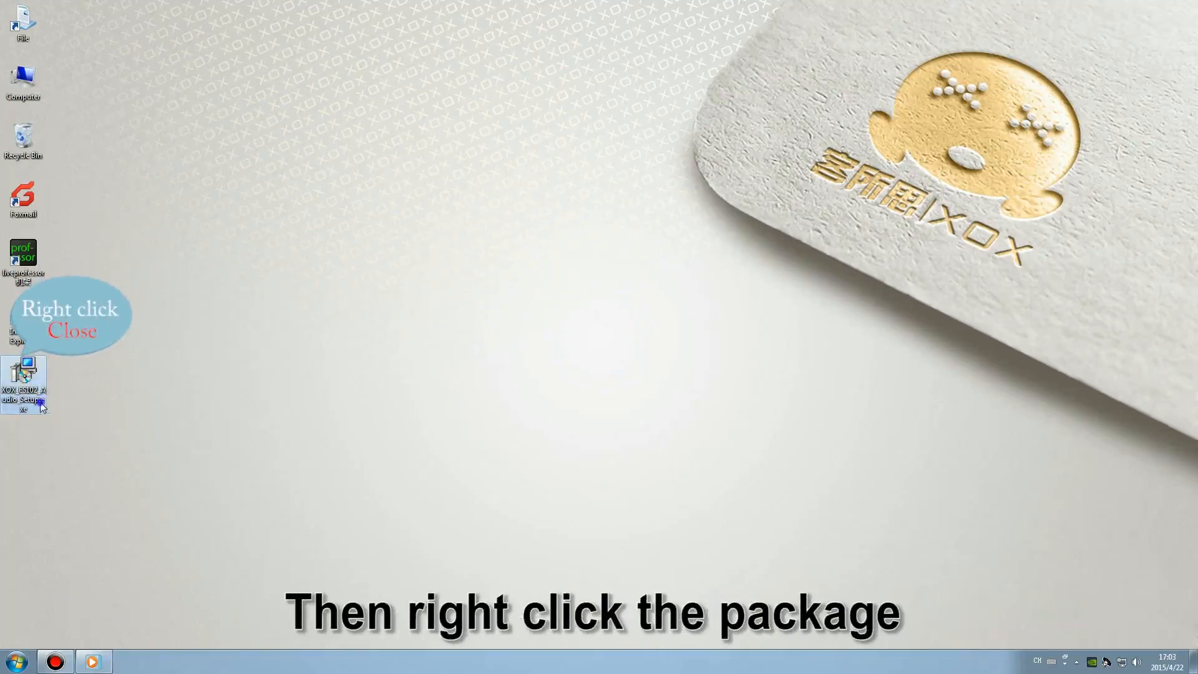
# Run the XOX_ES102_Audio_Setup desktop icon as administrator
pyautogui.rightClick(23, 377)
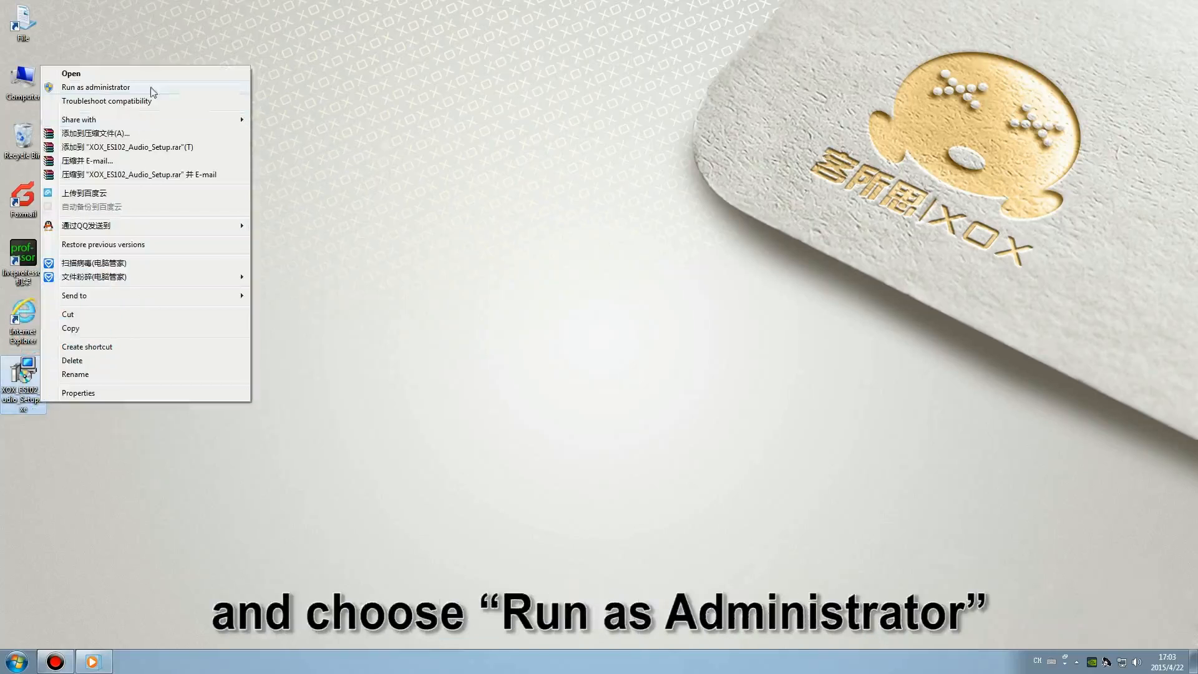
pyautogui.click(95, 86)
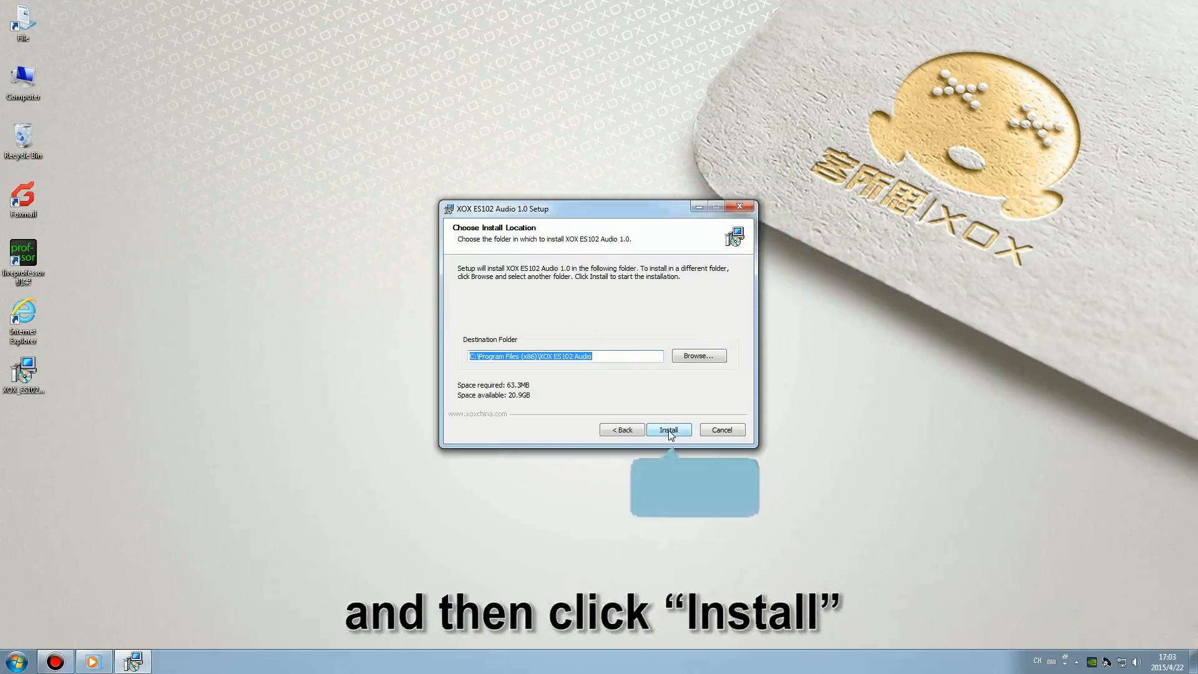
# Install XOX ES102 Audio 1.0 to the default folder and finish with Run checked
pyautogui.click(668, 429)
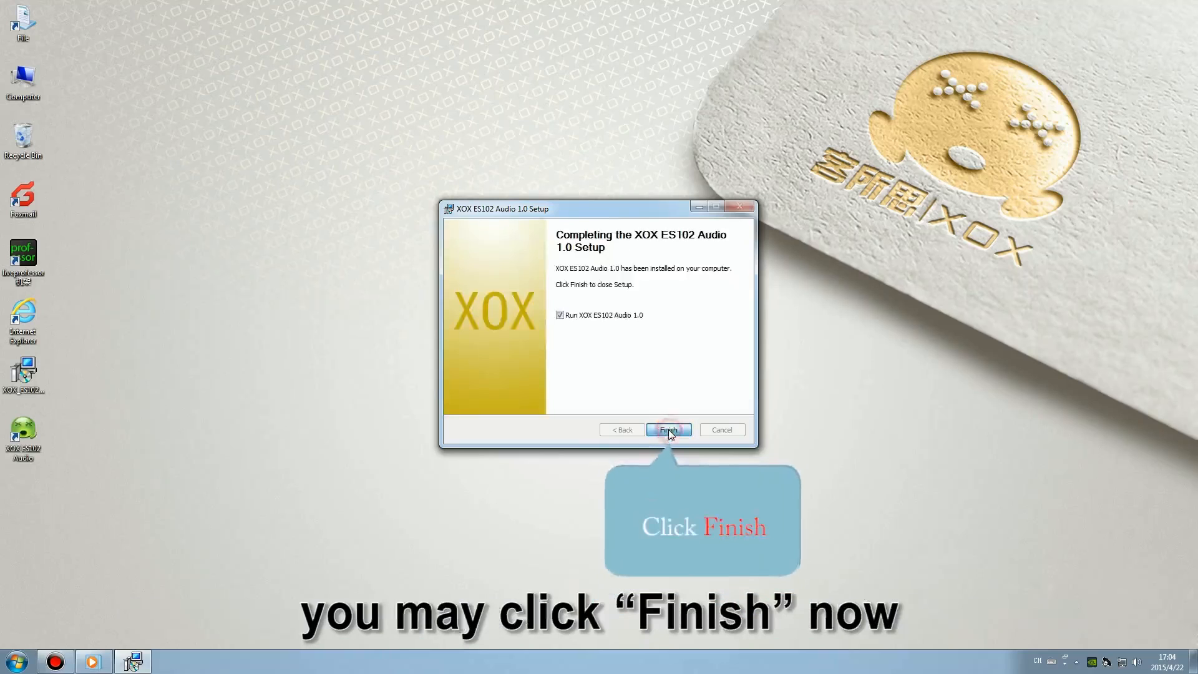
pyautogui.click(668, 429)
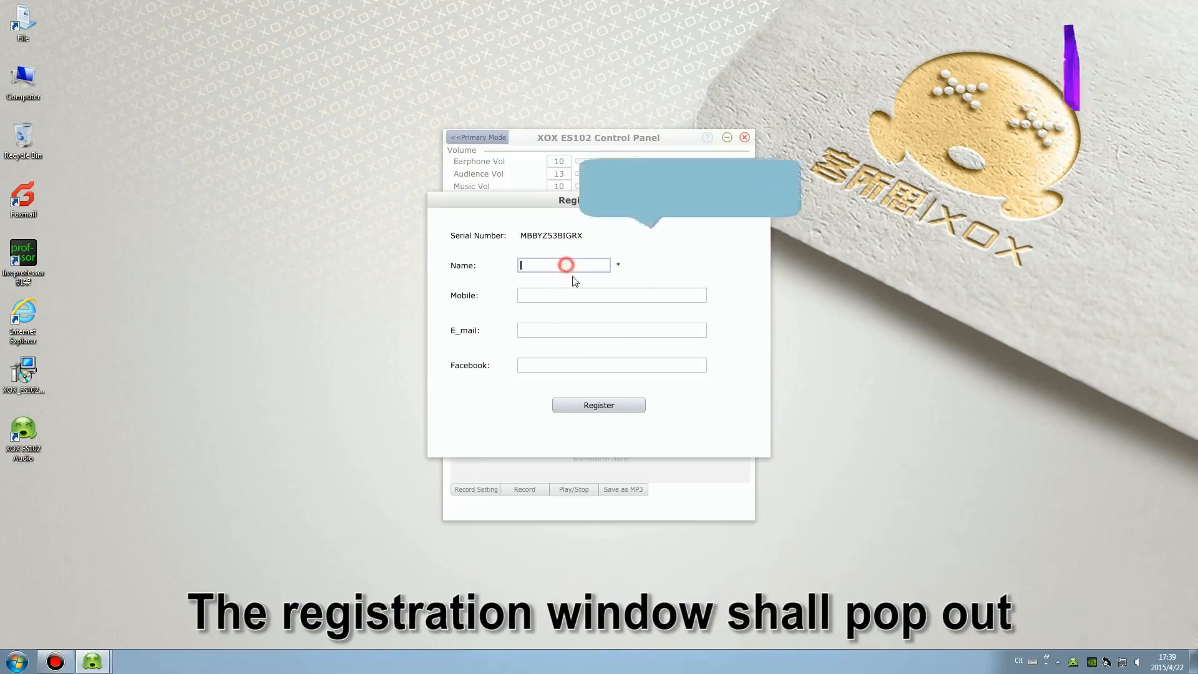
pyautogui.write('xox c')
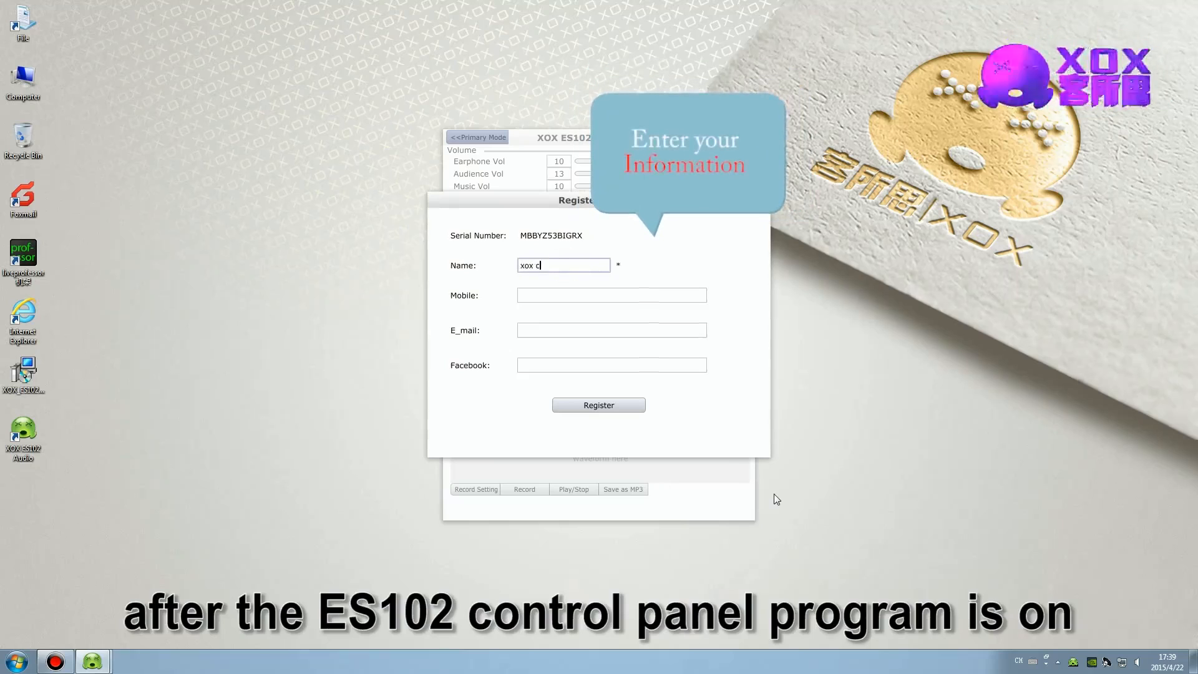
pyautogui.write('hina')
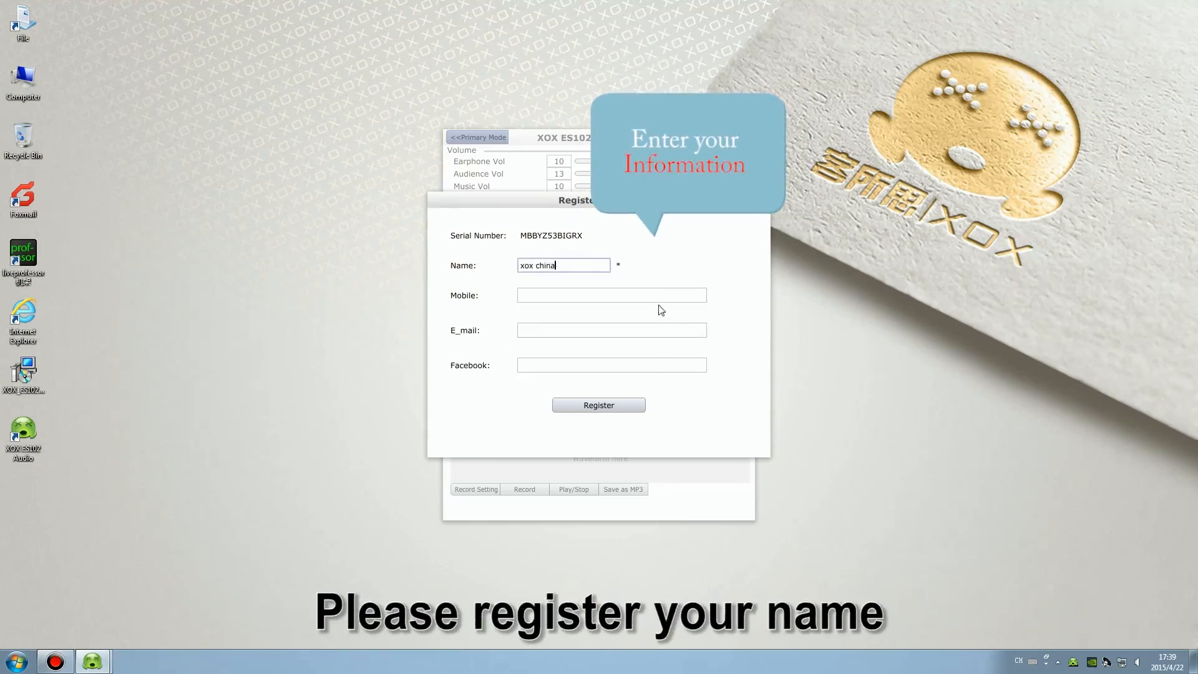
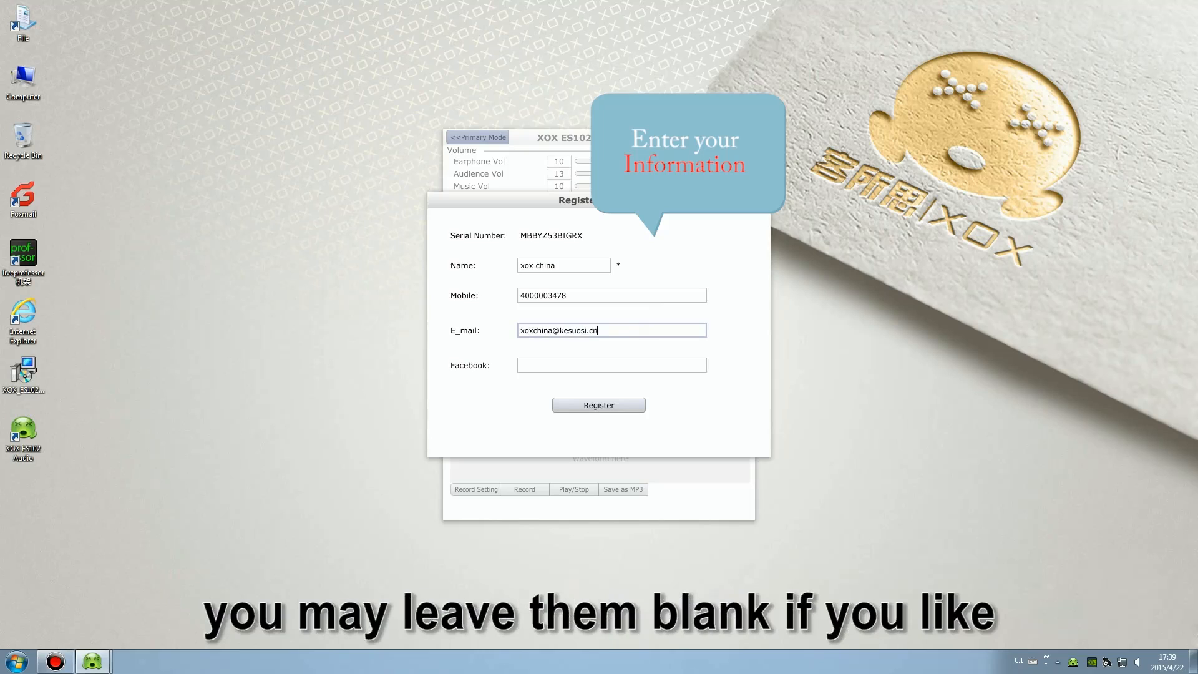
pyautogui.click(611, 365)
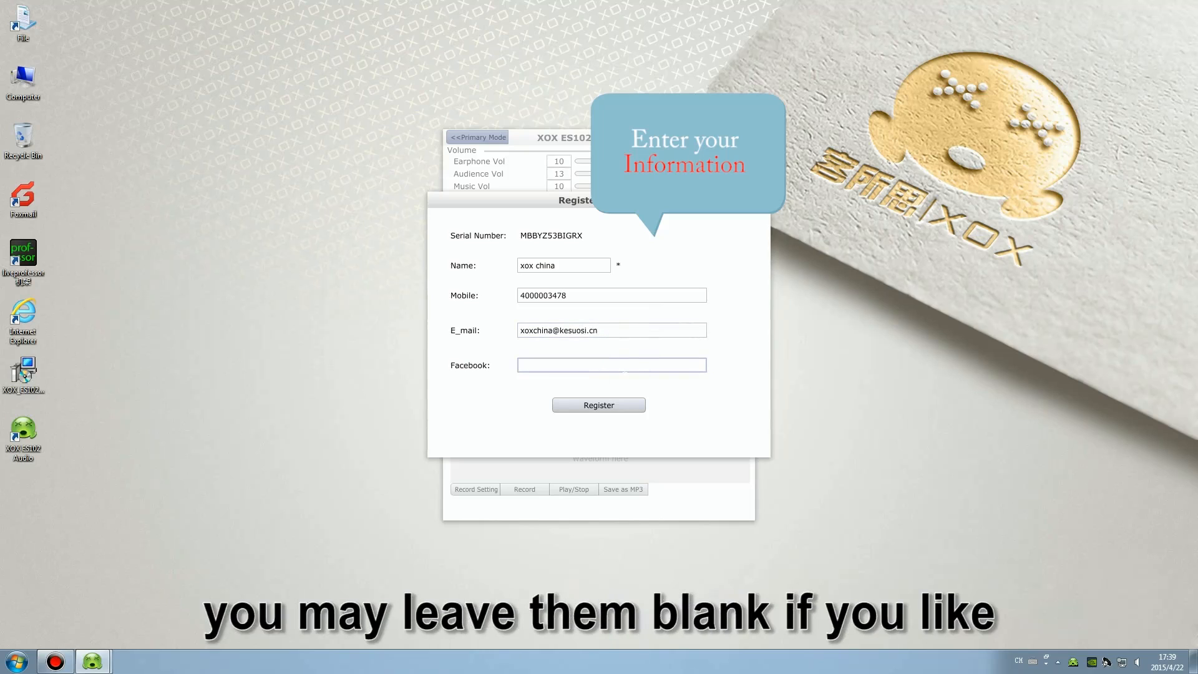
pyautogui.write('xoxchina')
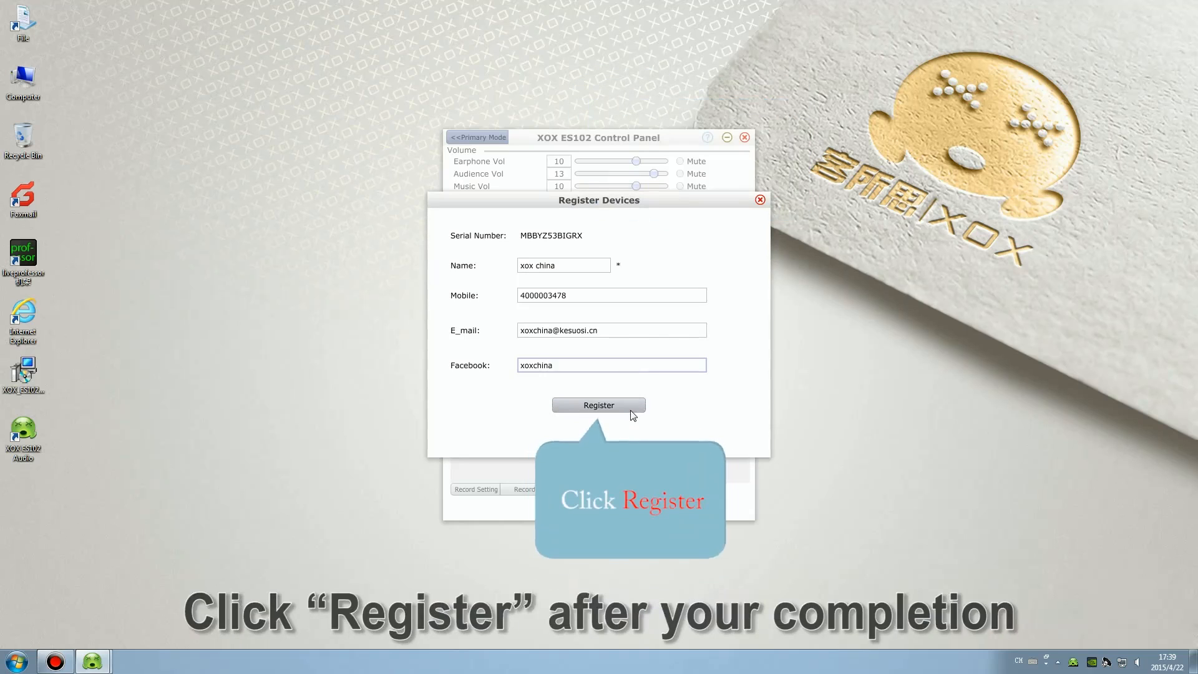
# Submit the registration, confirm the 'Successful registration' tip, and close the control panel
pyautogui.click(598, 404)
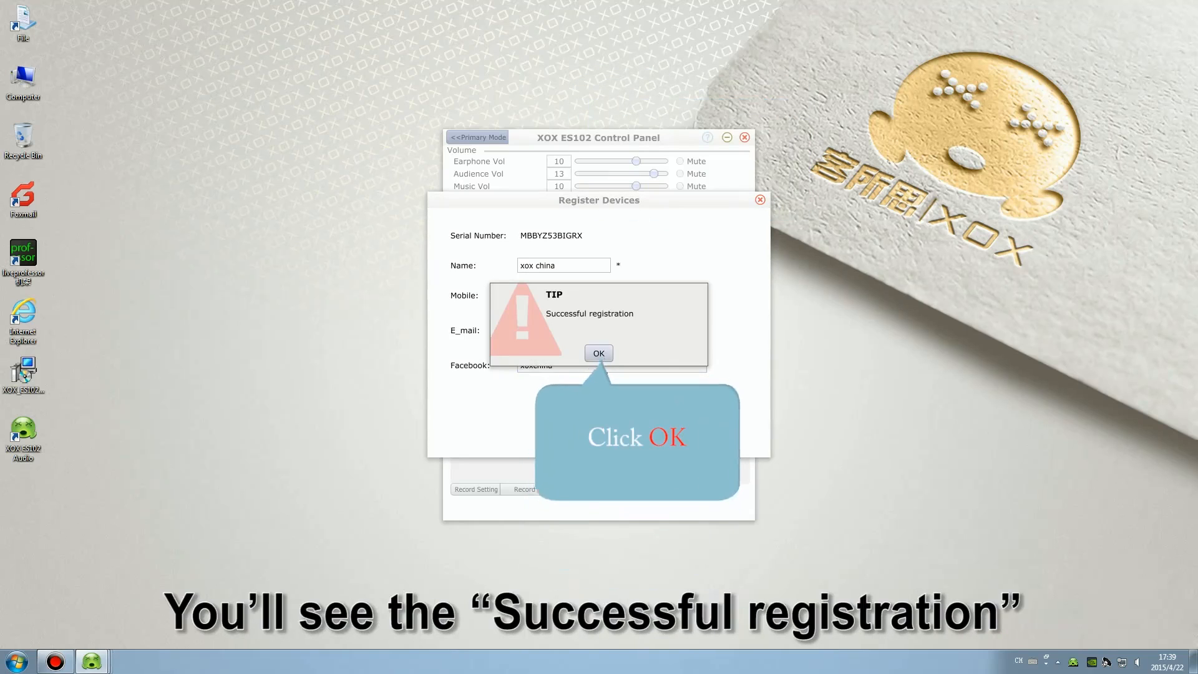
pyautogui.click(599, 353)
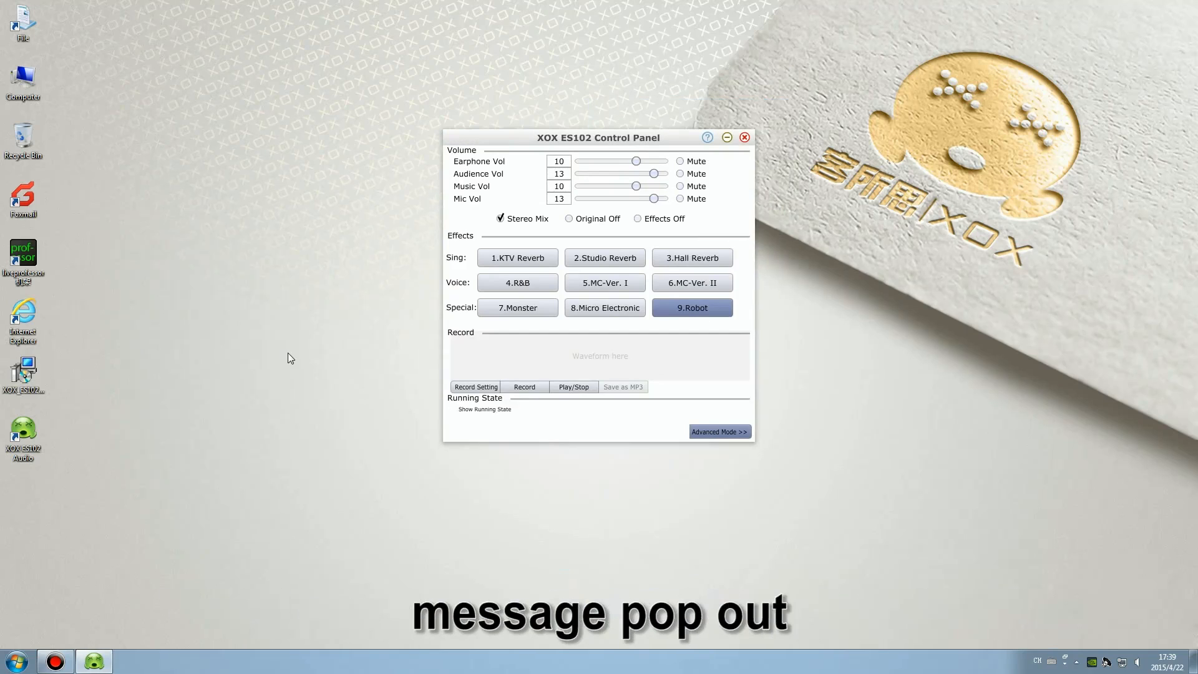
pyautogui.click(744, 137)
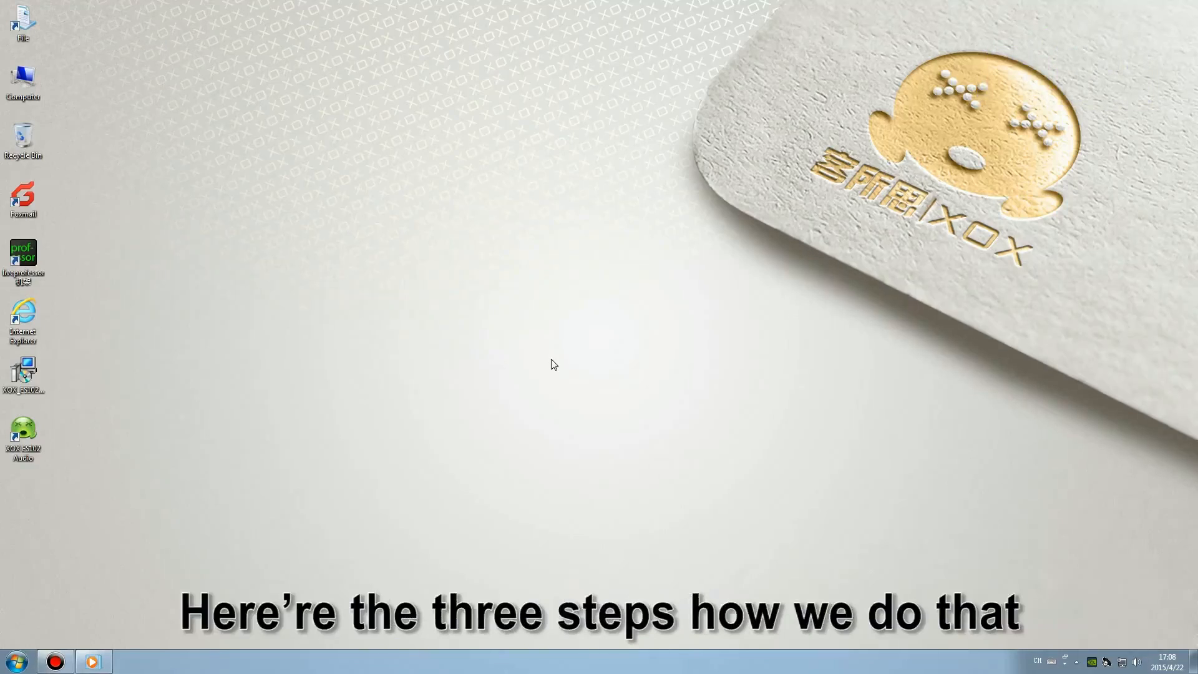
pyautogui.moveTo(542, 356)
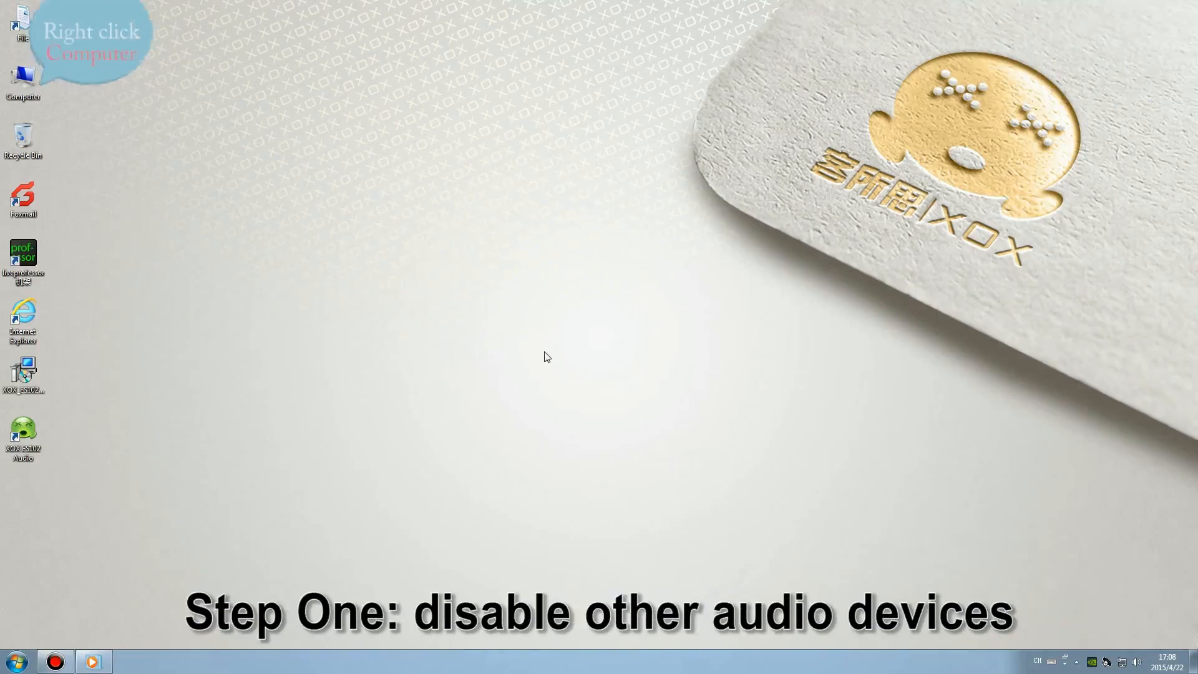
# Select the desktop Computer icon and bring up its context menu
pyautogui.click(23, 78)
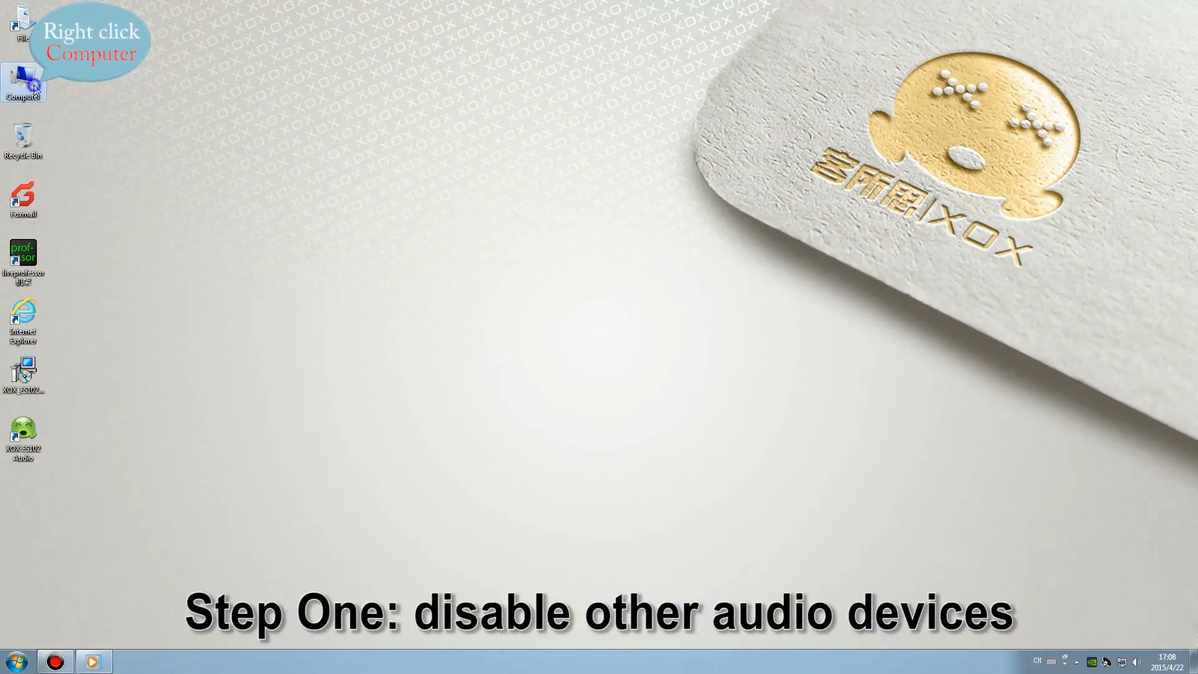
pyautogui.rightClick(23, 81)
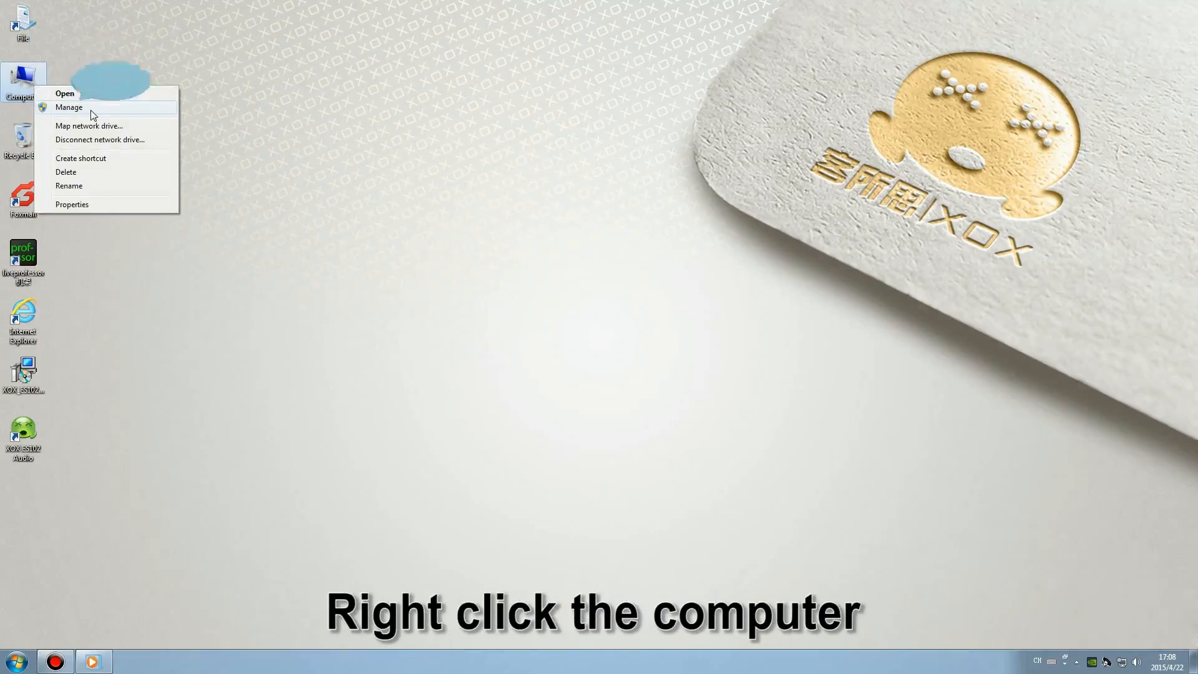